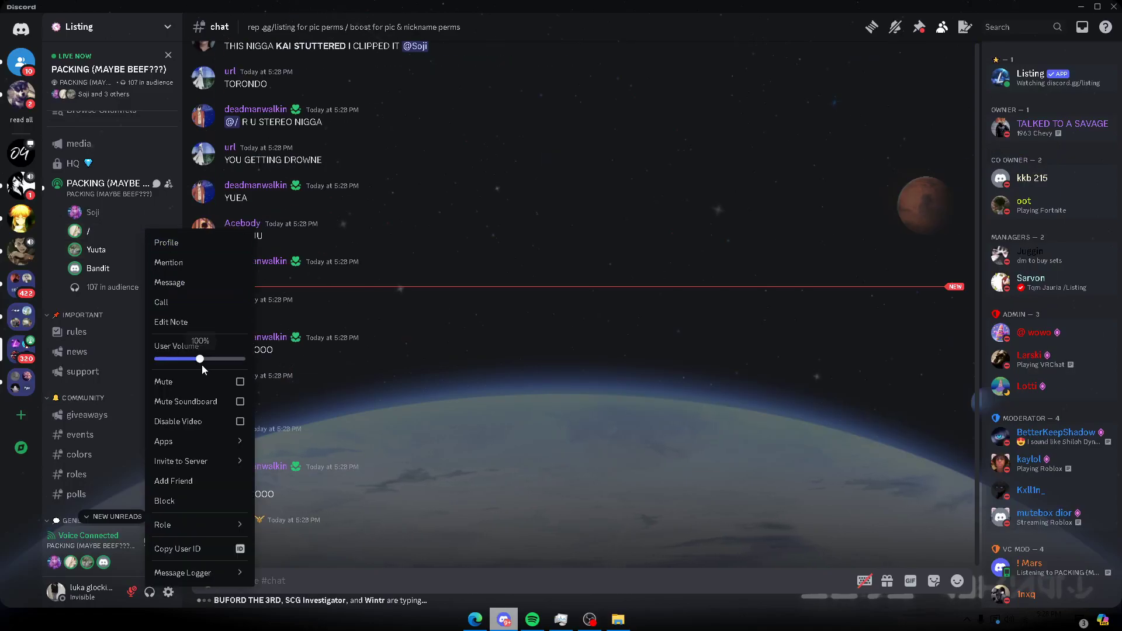
- Mute this stage speaker's soundboard sounds and close their options menu
{"action": "left_click", "coordinate": [240, 401]}
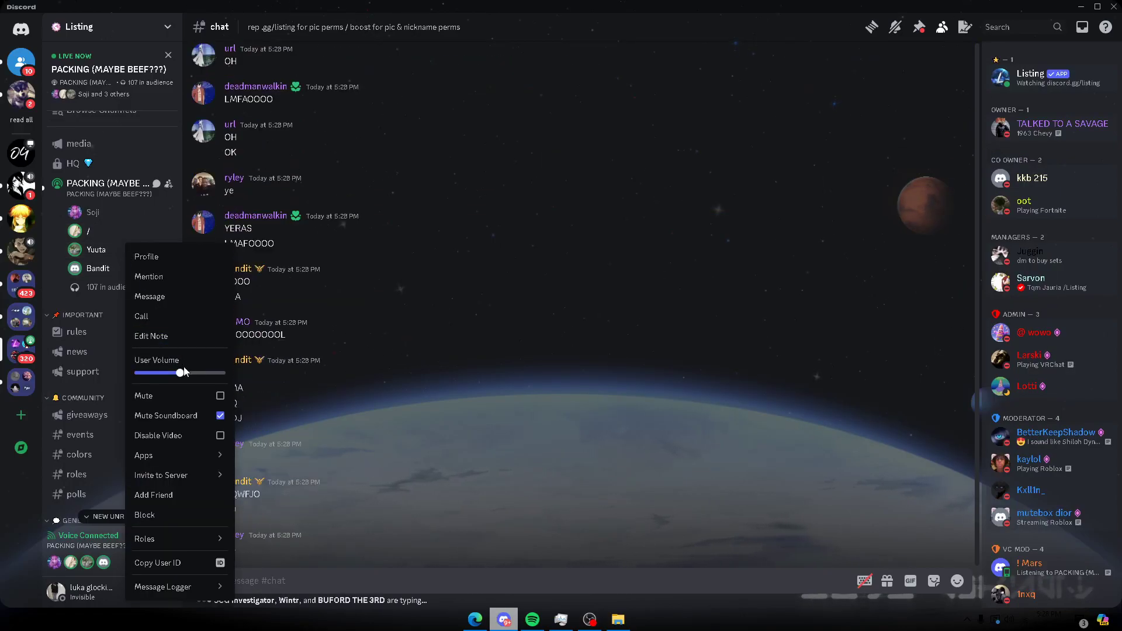
{"action": "left_click", "coordinate": [498, 329]}
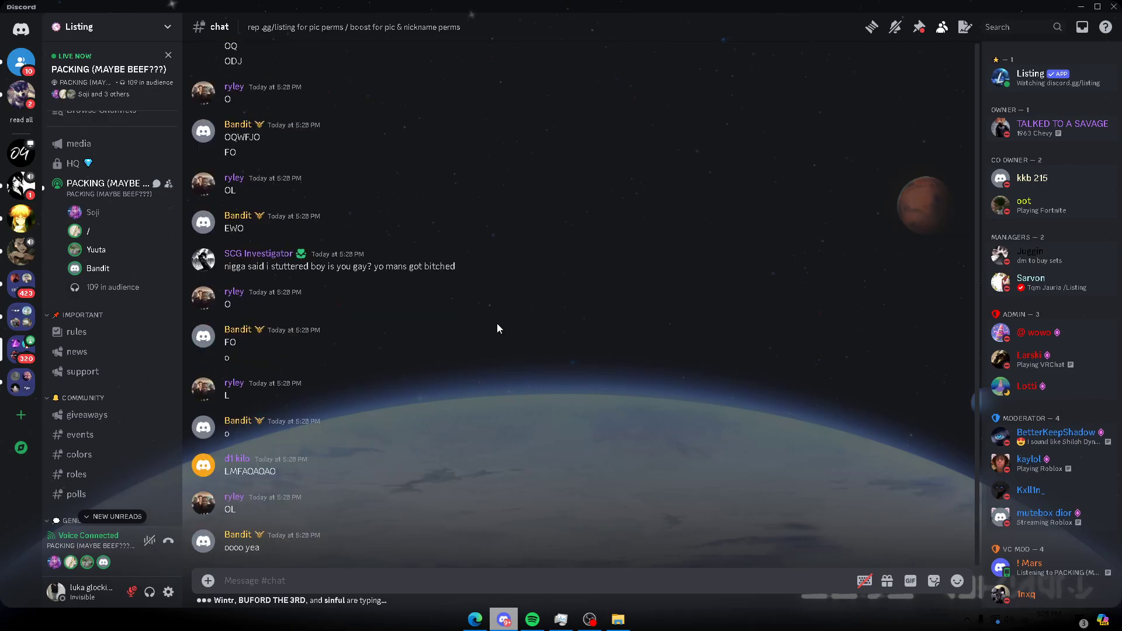
- Open a second stage speaker's user options while following #chat
{"action": "right_click", "coordinate": [96, 268]}
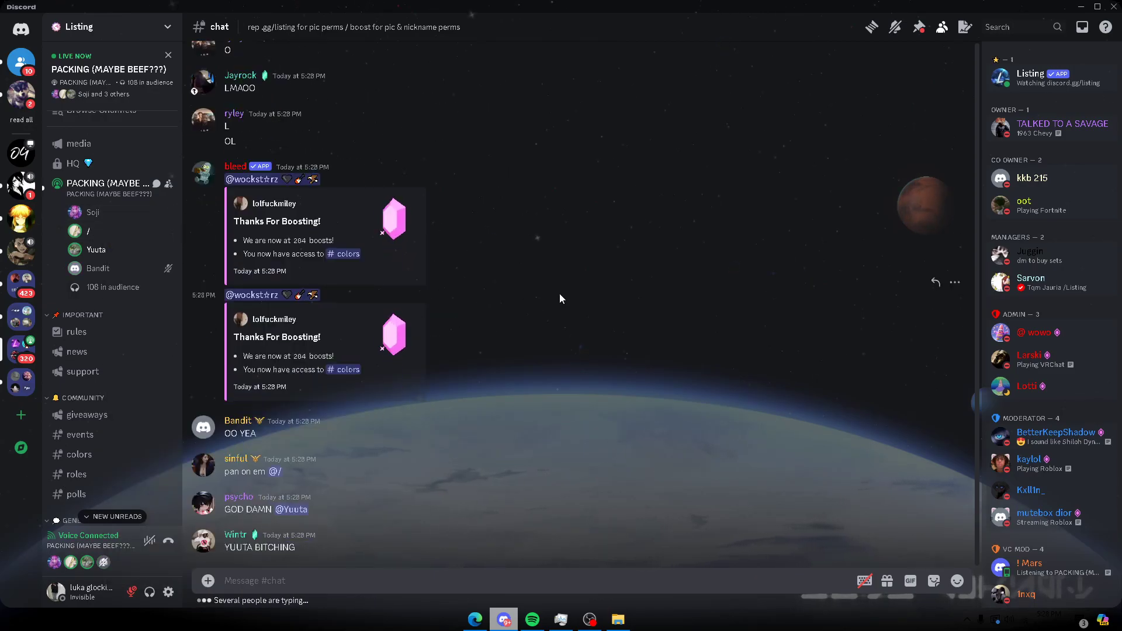
{"action": "scroll", "scroll_direction": "down", "scroll_amount": 3}
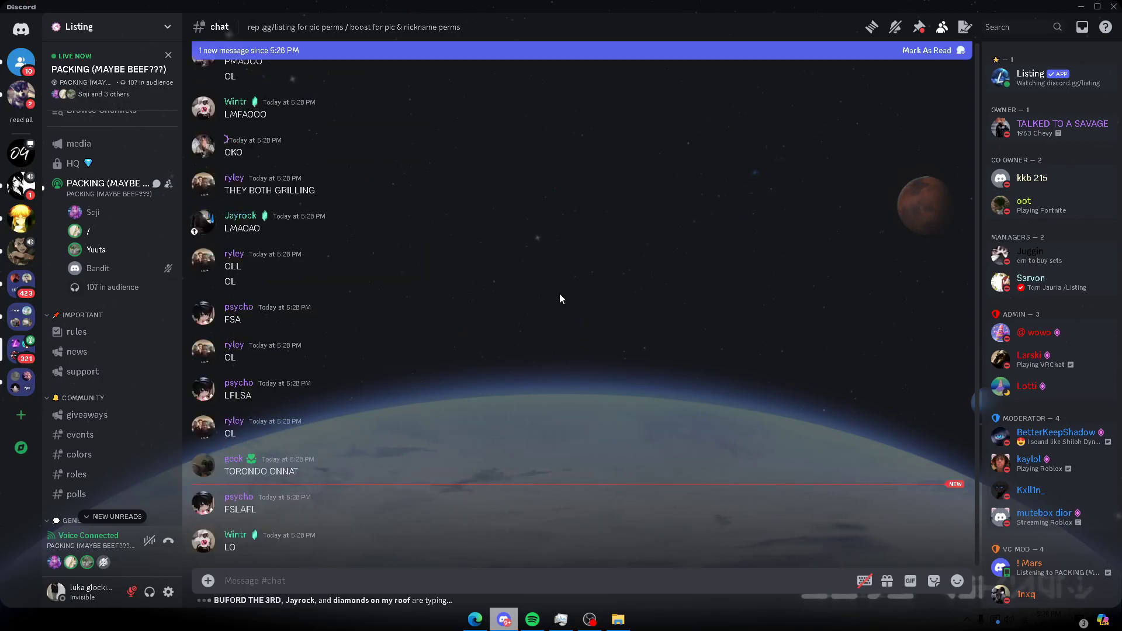
{"action": "scroll", "scroll_direction": "down", "scroll_amount": 3}
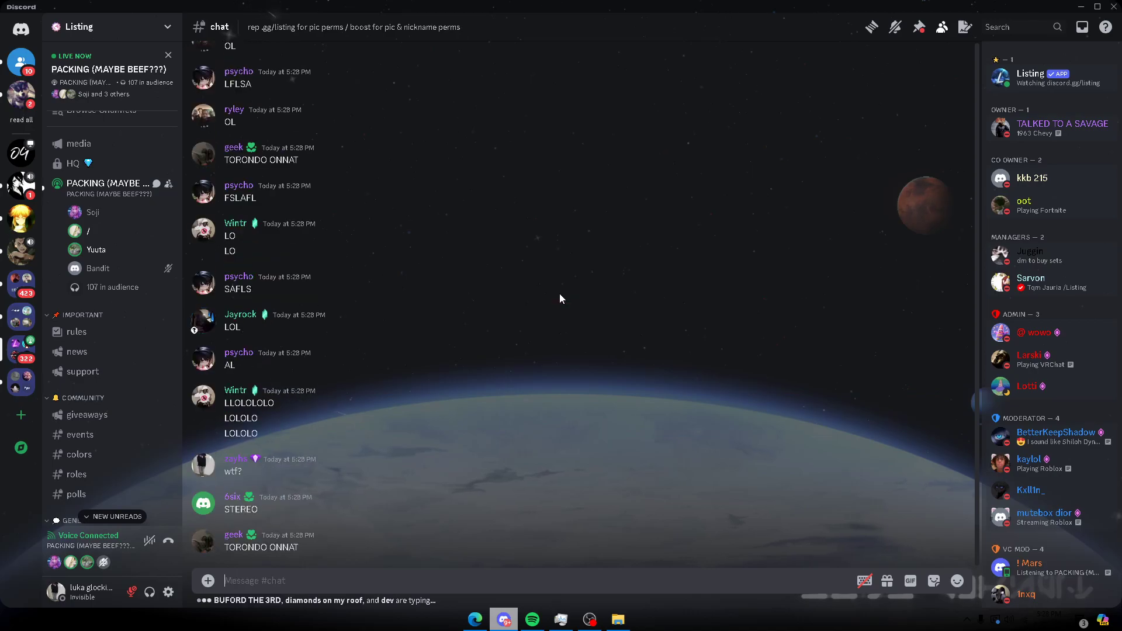
{"action": "scroll", "scroll_direction": "down", "scroll_amount": 3}
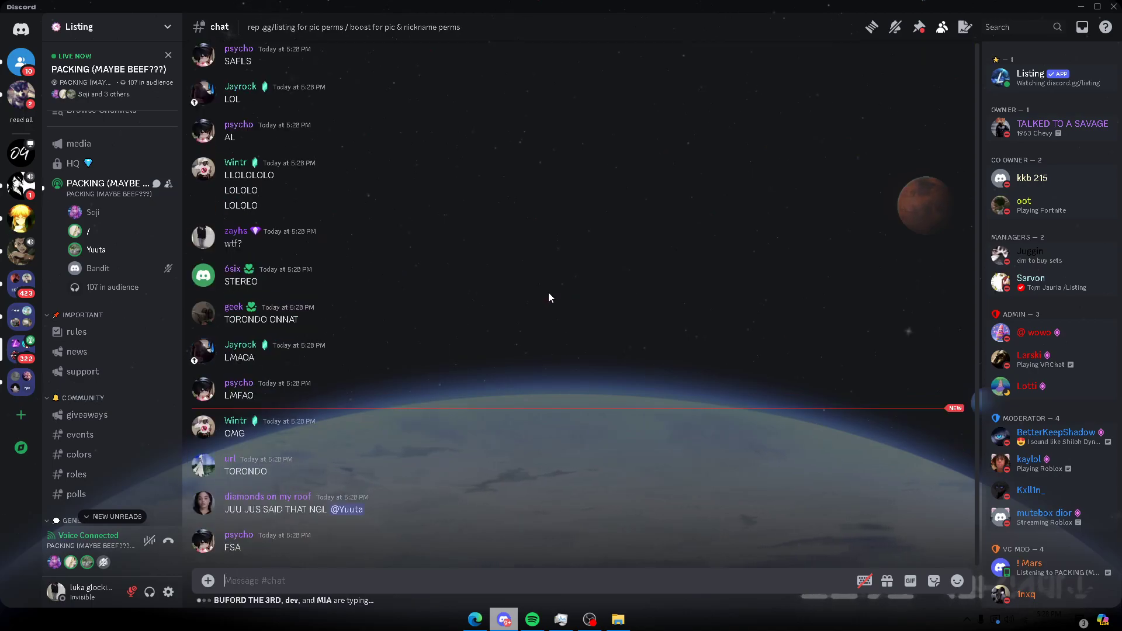
{"action": "scroll", "scroll_direction": "down", "scroll_amount": 3}
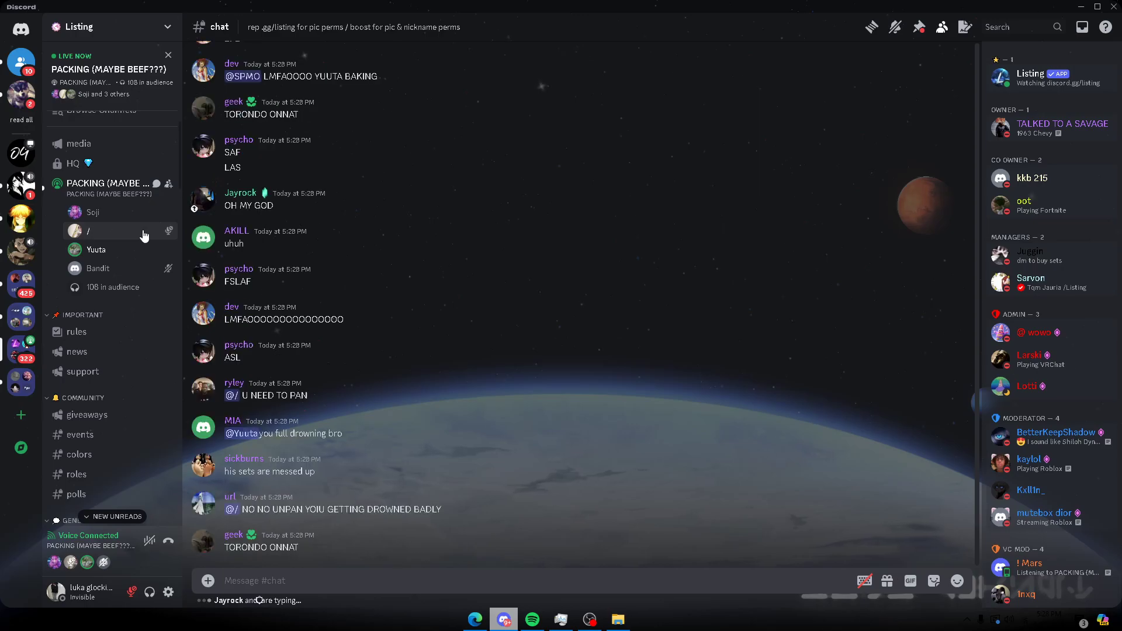
{"action": "scroll", "scroll_direction": "down", "scroll_amount": 3}
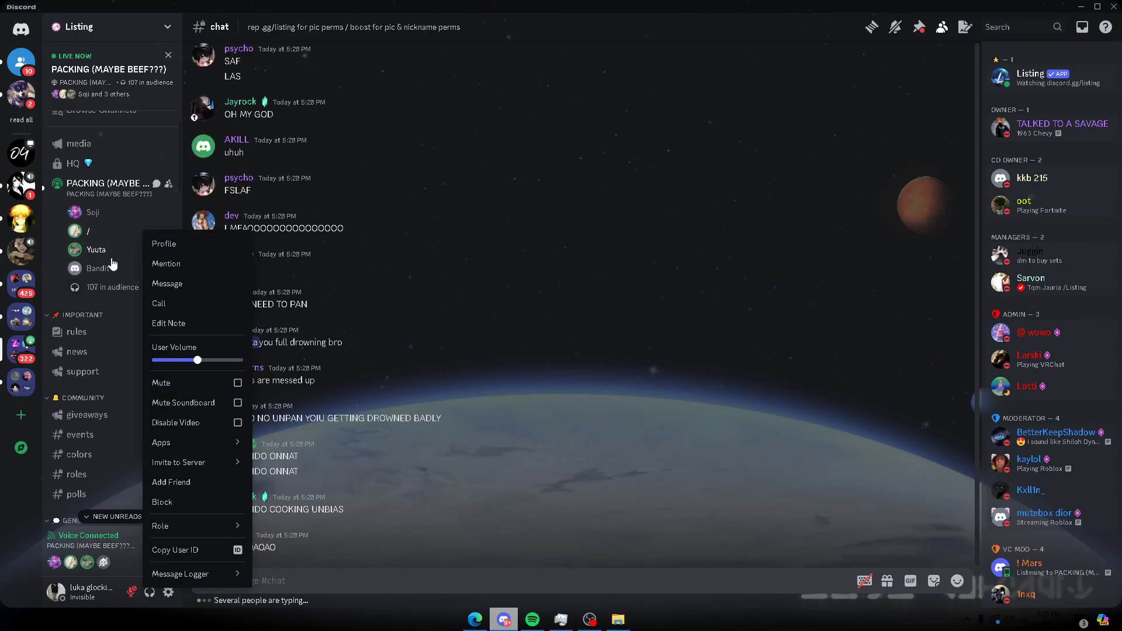
- Confirm Mute Soundboard is ticked for Yuuta, then close their options
{"action": "left_click", "coordinate": [391, 420]}
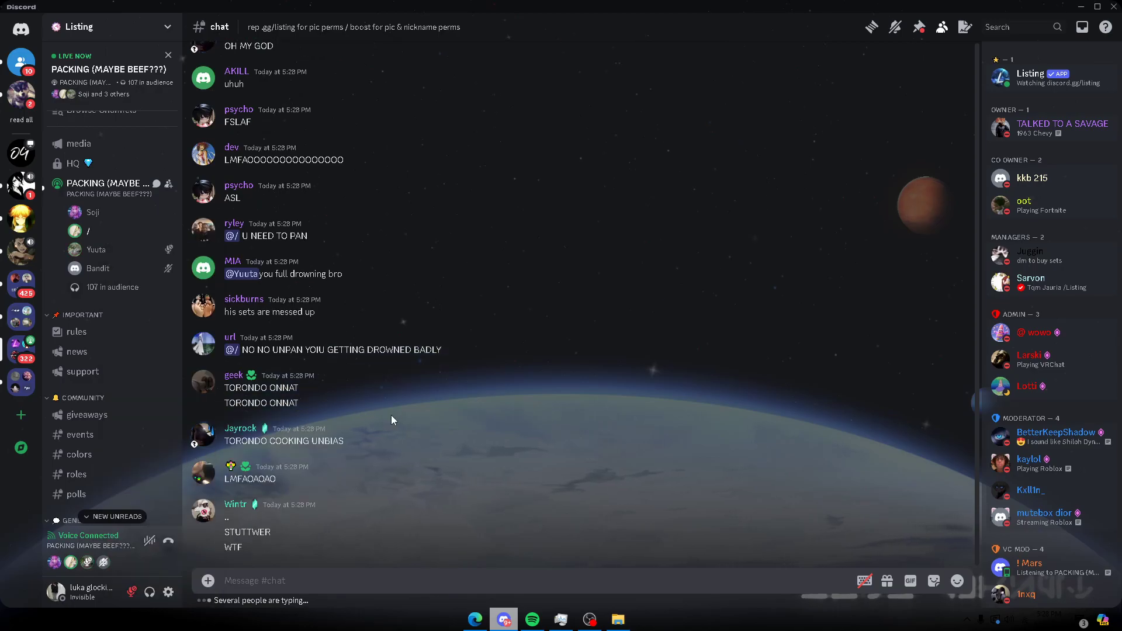
{"action": "scroll", "scroll_direction": "down", "scroll_amount": 3}
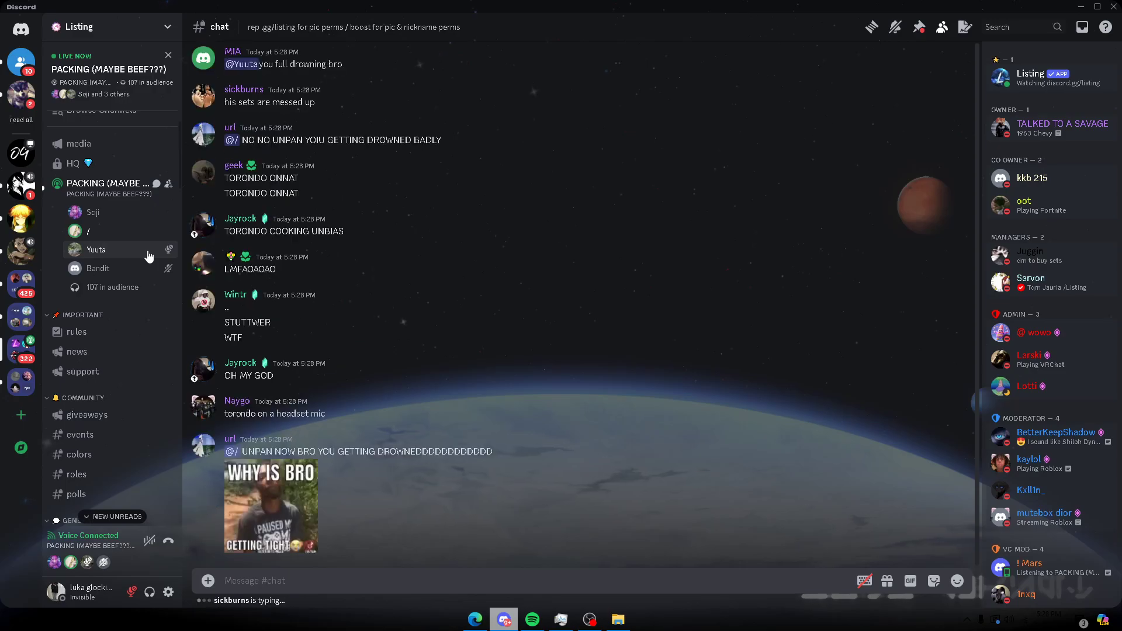
{"action": "right_click", "coordinate": [95, 249]}
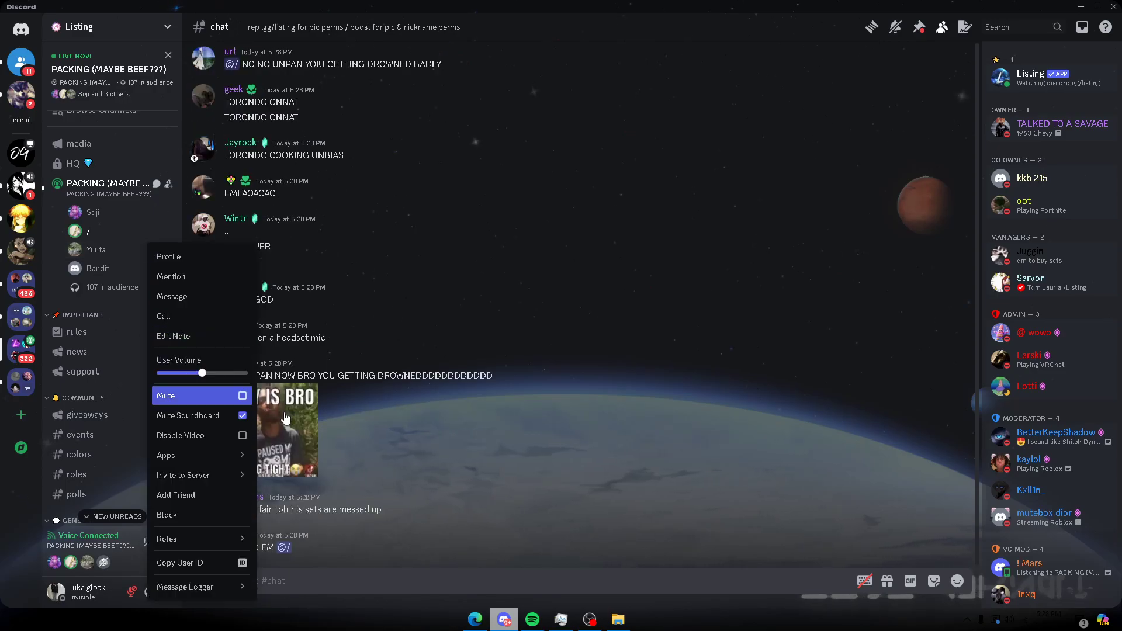
{"action": "left_click", "coordinate": [422, 432]}
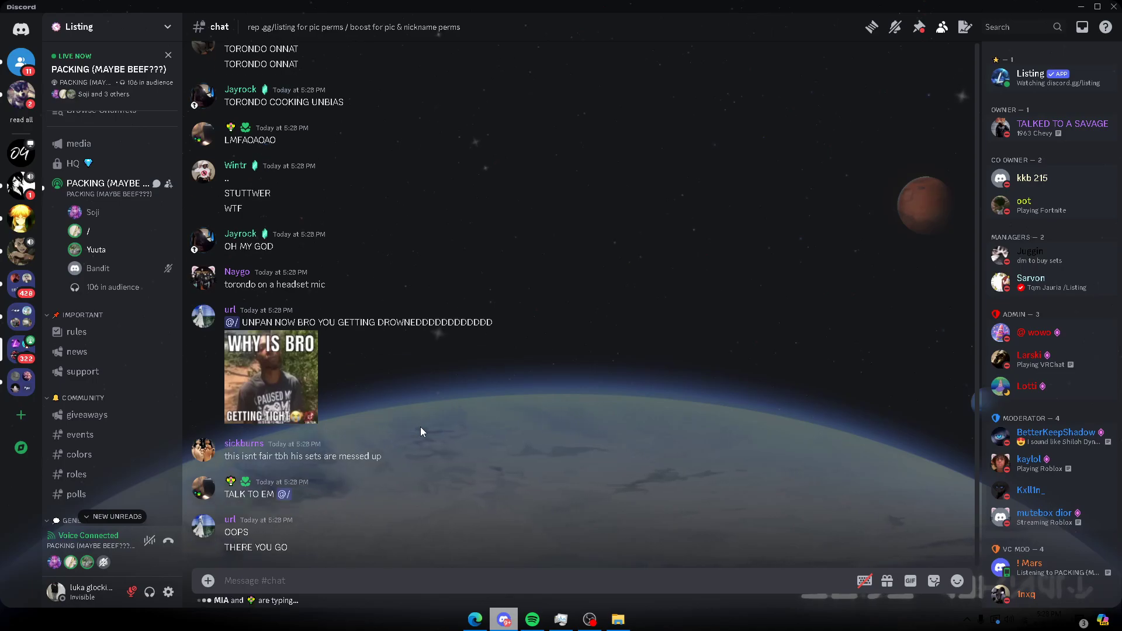
{"action": "scroll", "scroll_direction": "down", "scroll_amount": 3}
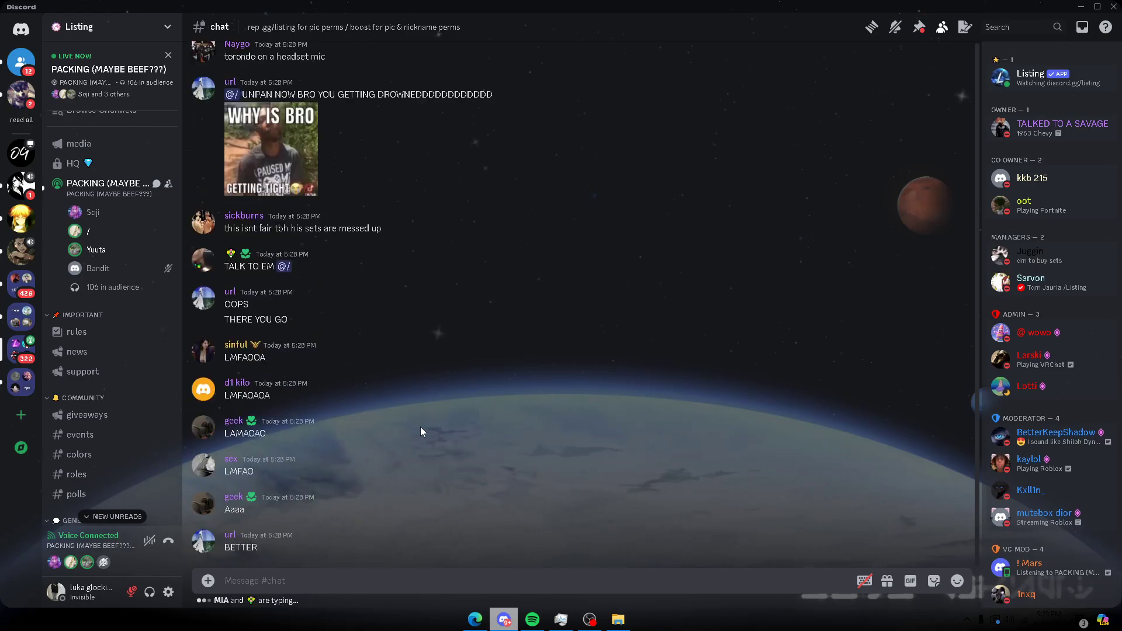
{"action": "scroll", "scroll_direction": "down", "scroll_amount": 3}
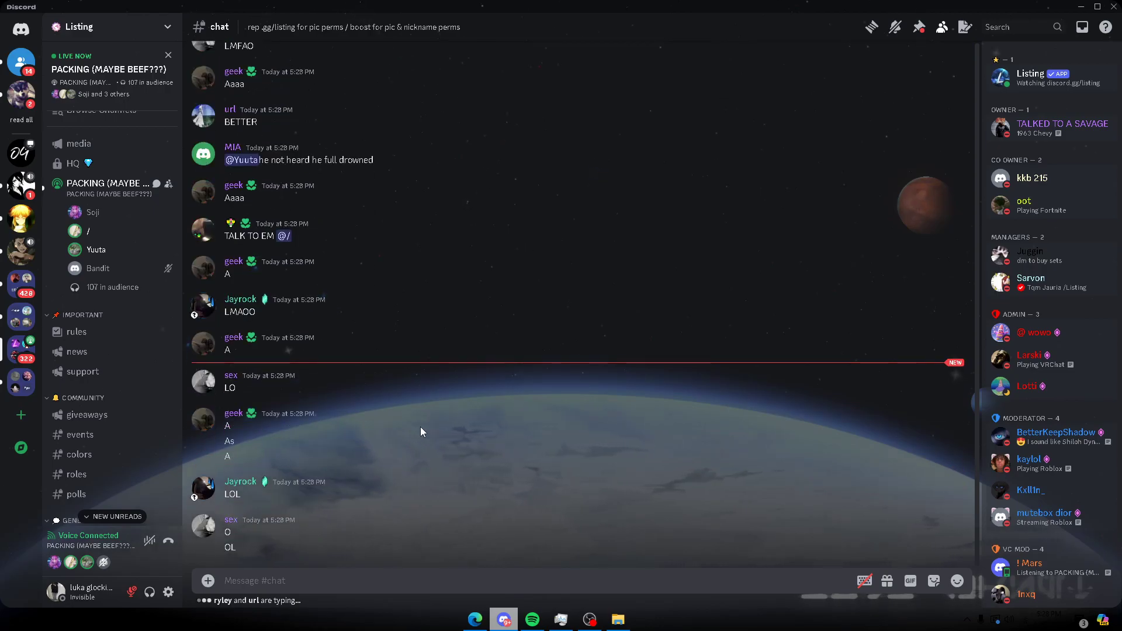
{"action": "scroll", "scroll_direction": "down", "scroll_amount": 3}
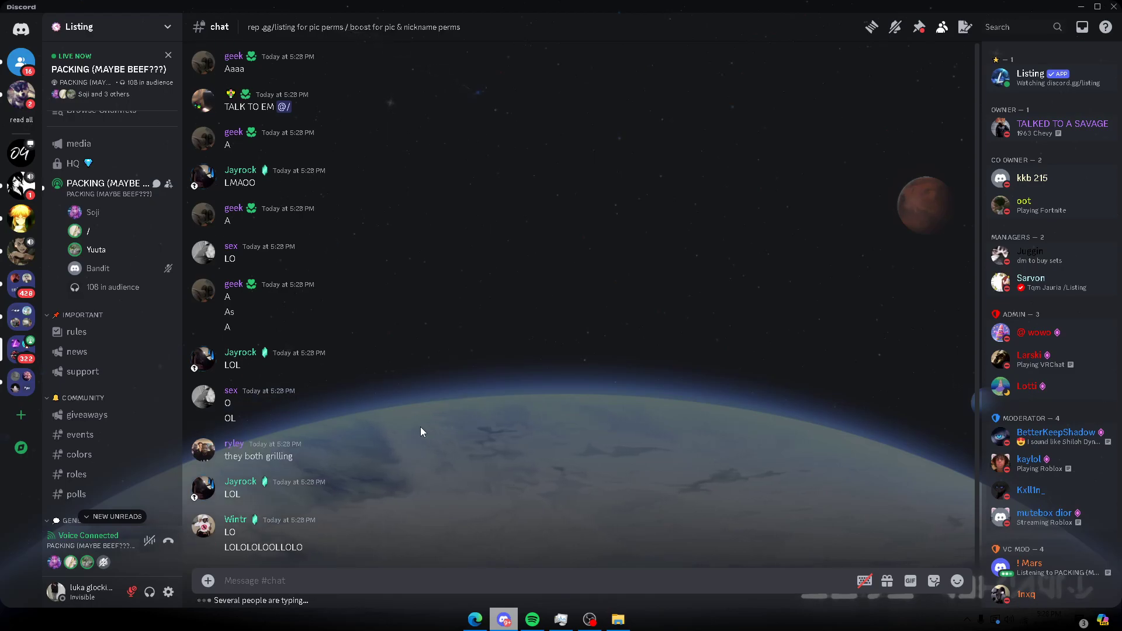
{"action": "scroll", "scroll_direction": "down", "scroll_amount": 3}
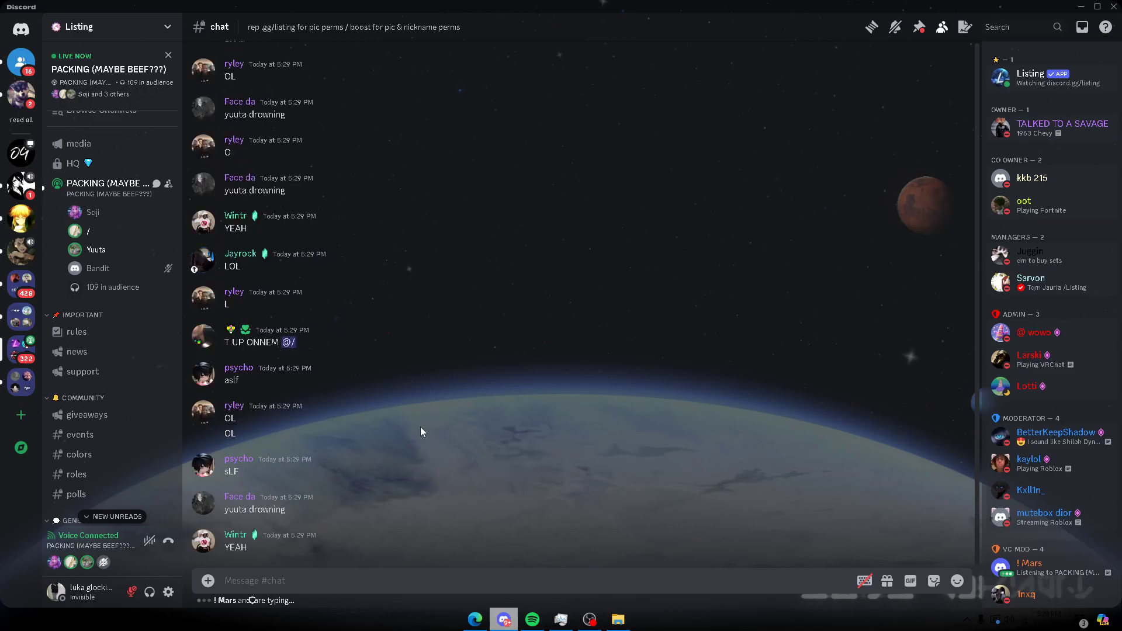
{"action": "scroll", "scroll_direction": "down", "scroll_amount": 3}
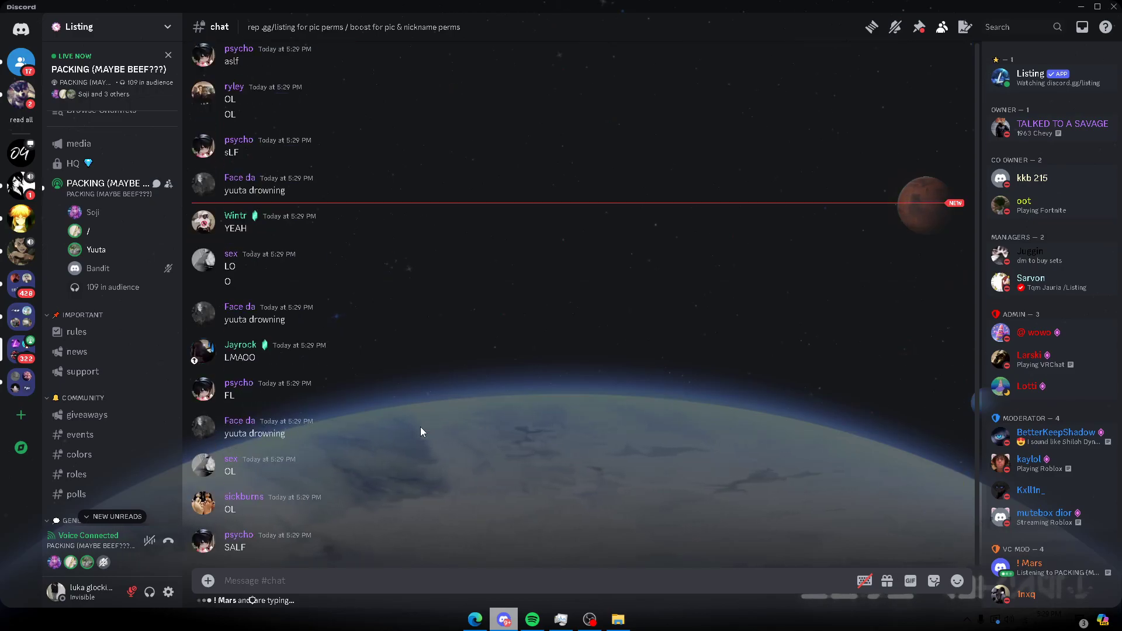
{"action": "scroll", "scroll_direction": "down", "scroll_amount": 3}
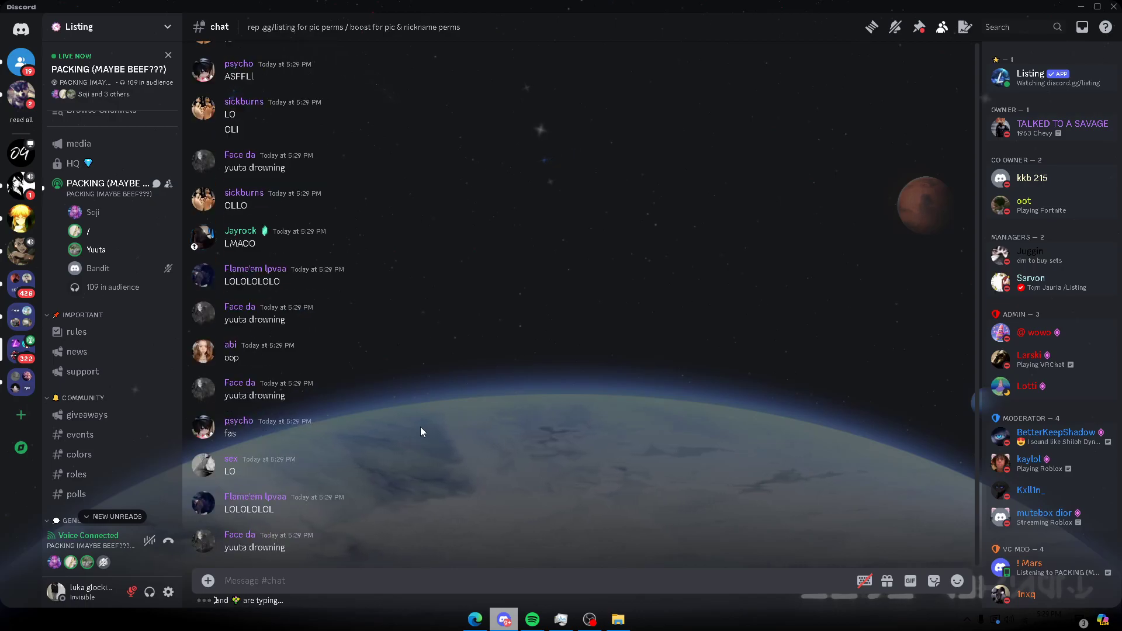
{"action": "scroll", "scroll_direction": "down", "scroll_amount": 3}
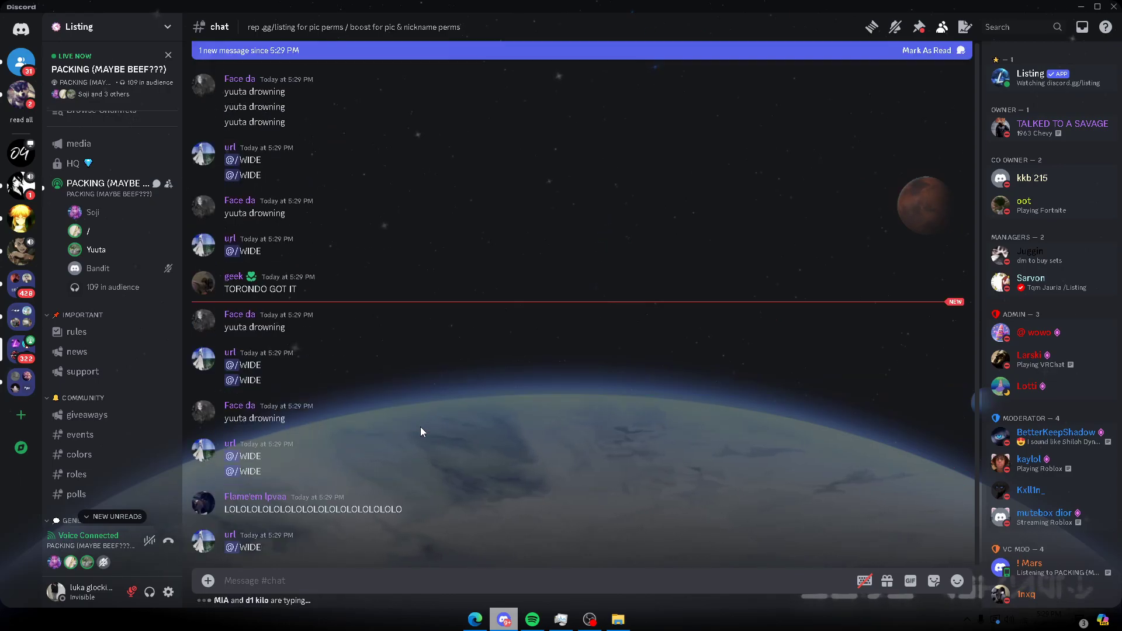
{"action": "scroll", "scroll_direction": "down", "scroll_amount": 3}
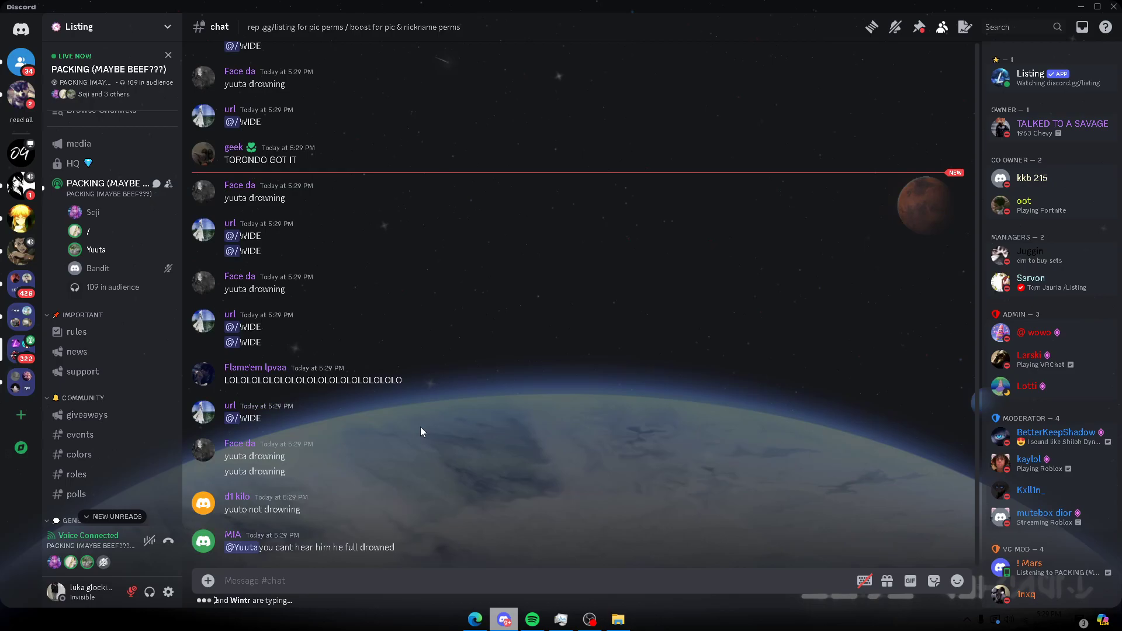
{"action": "scroll", "scroll_direction": "down", "scroll_amount": 3}
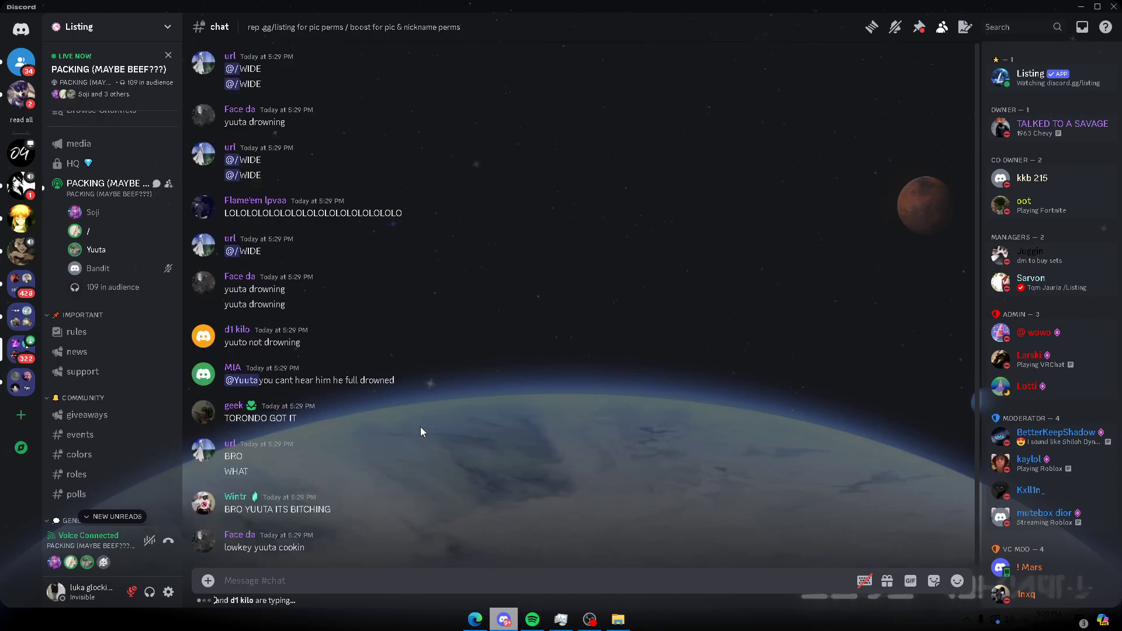
{"action": "scroll", "scroll_direction": "down", "scroll_amount": 3}
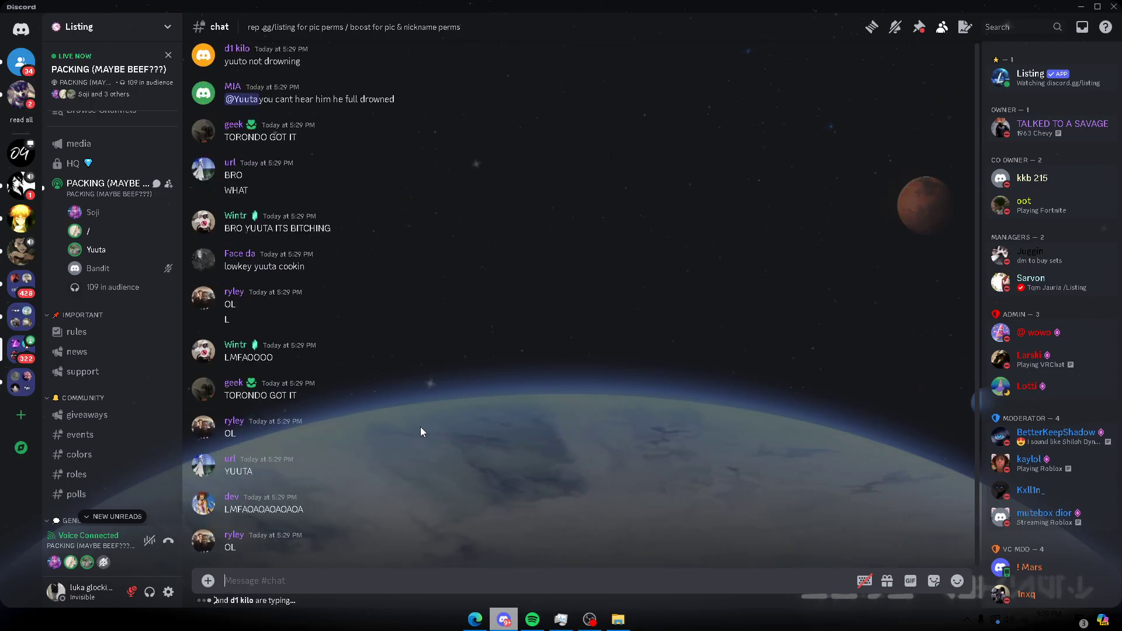
{"action": "scroll", "scroll_direction": "down", "scroll_amount": 3}
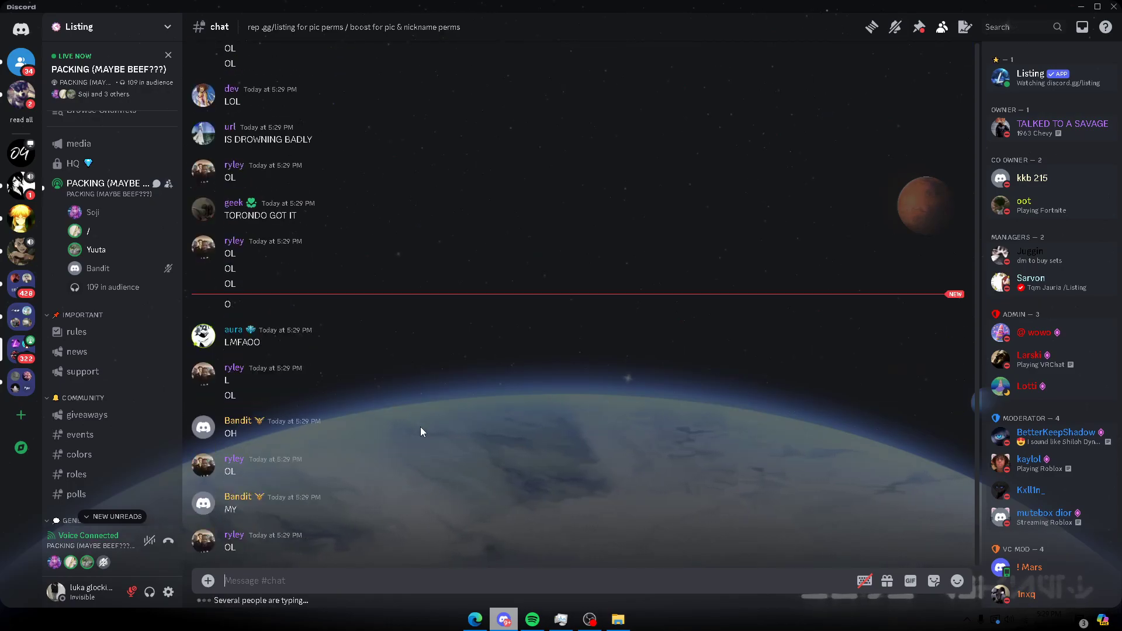
{"action": "scroll", "scroll_direction": "down", "scroll_amount": 3}
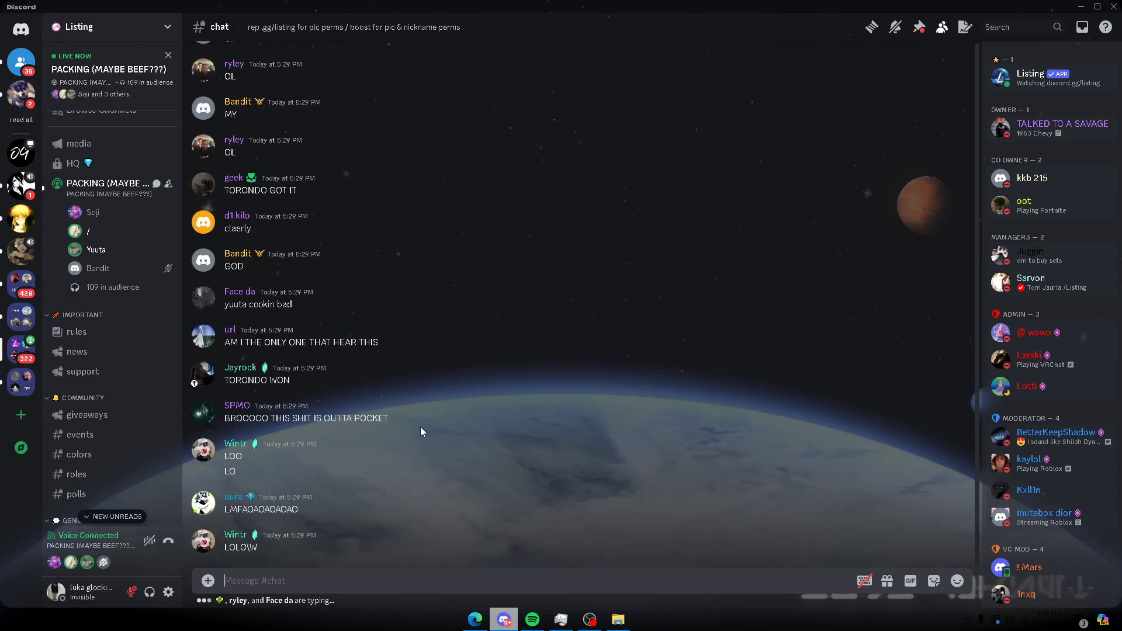
{"action": "scroll", "scroll_direction": "down", "scroll_amount": 3}
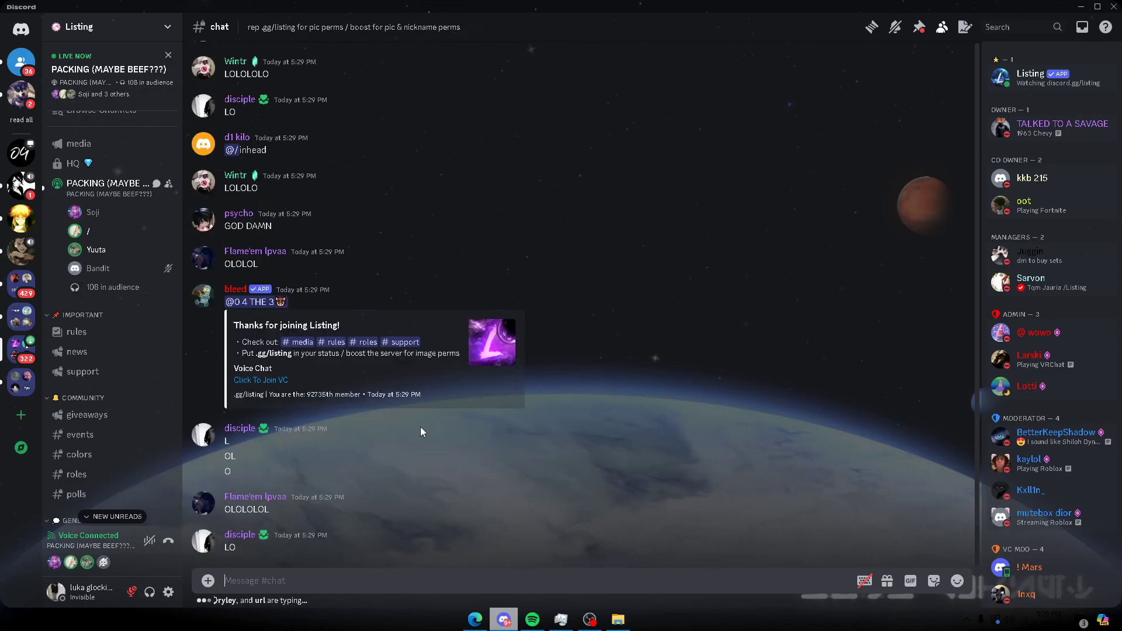
{"action": "scroll", "scroll_direction": "down", "scroll_amount": 3}
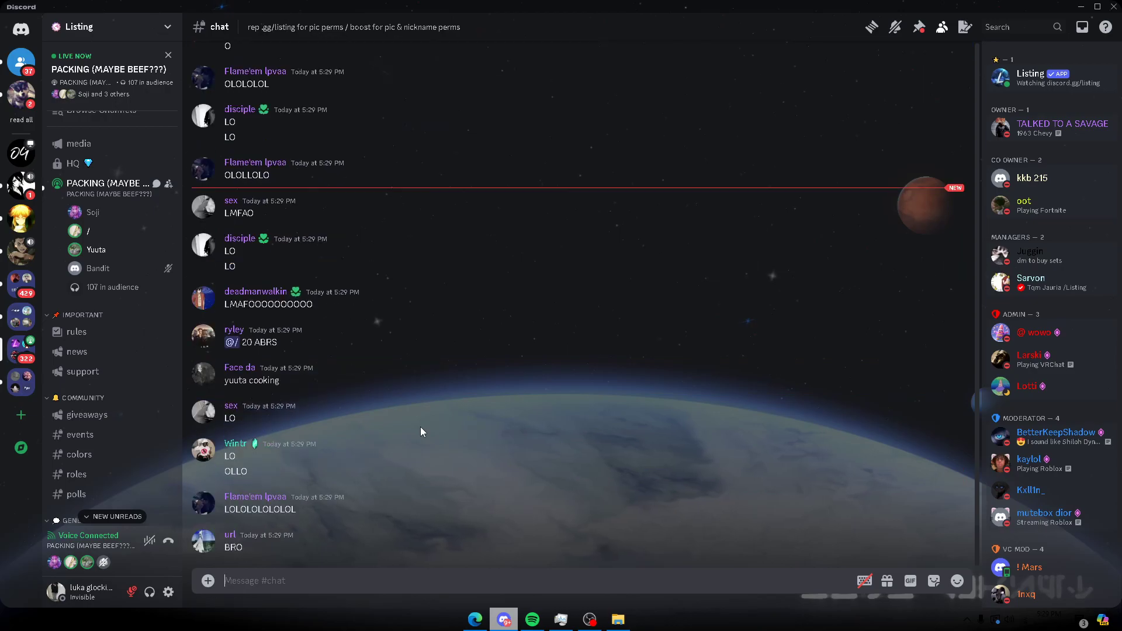
{"action": "scroll", "scroll_direction": "down", "scroll_amount": 3}
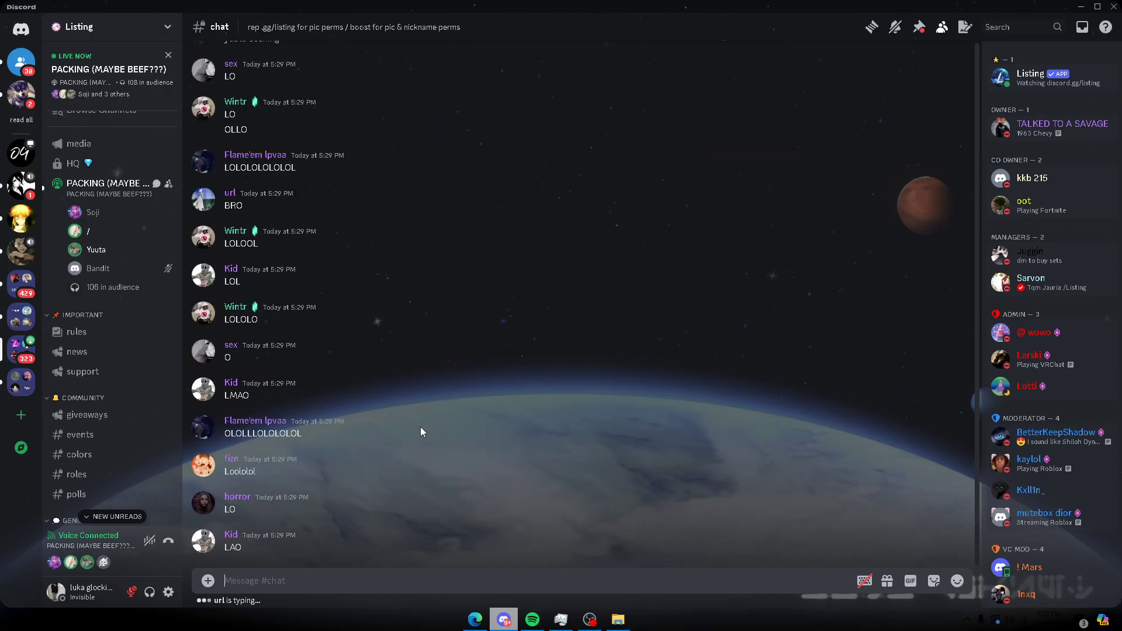
{"action": "scroll", "scroll_direction": "down", "scroll_amount": 3}
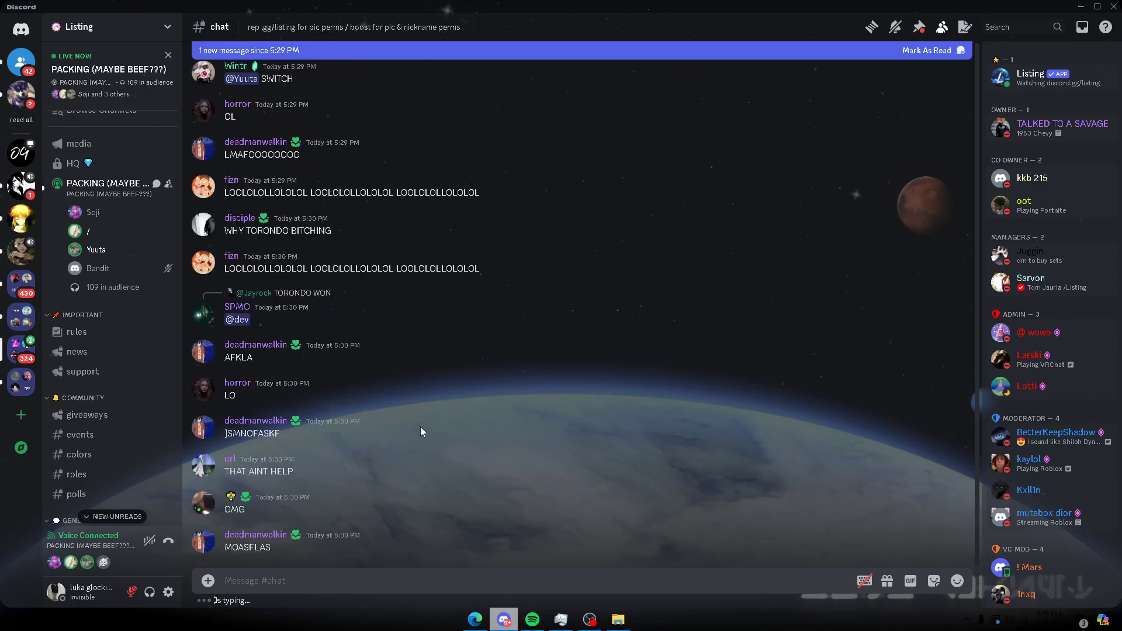
{"action": "scroll", "scroll_direction": "down", "scroll_amount": 3}
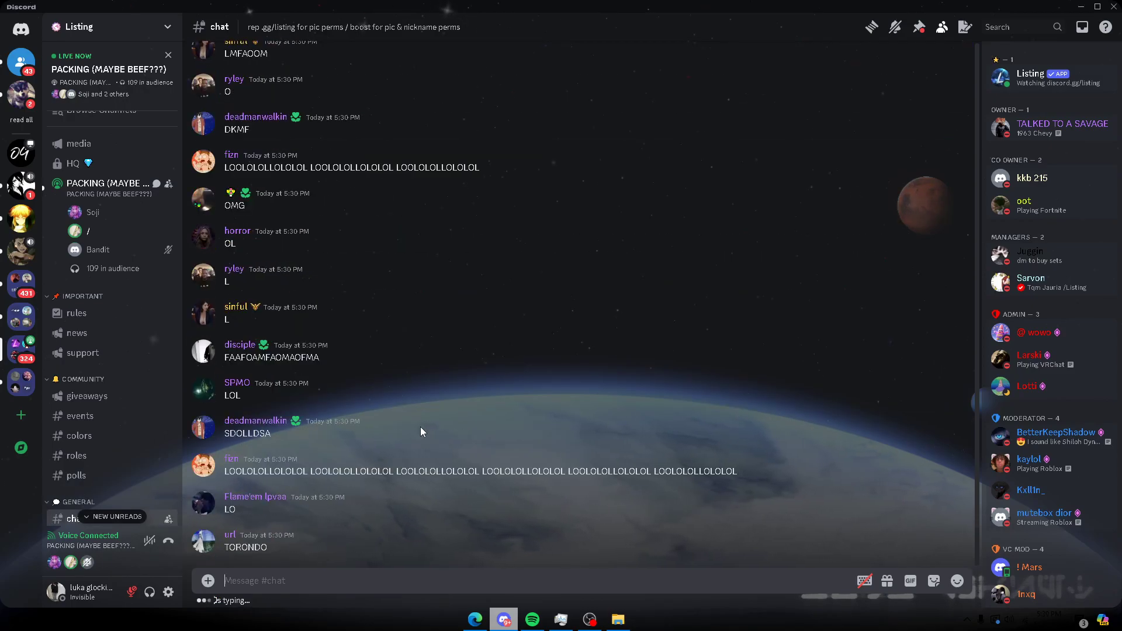